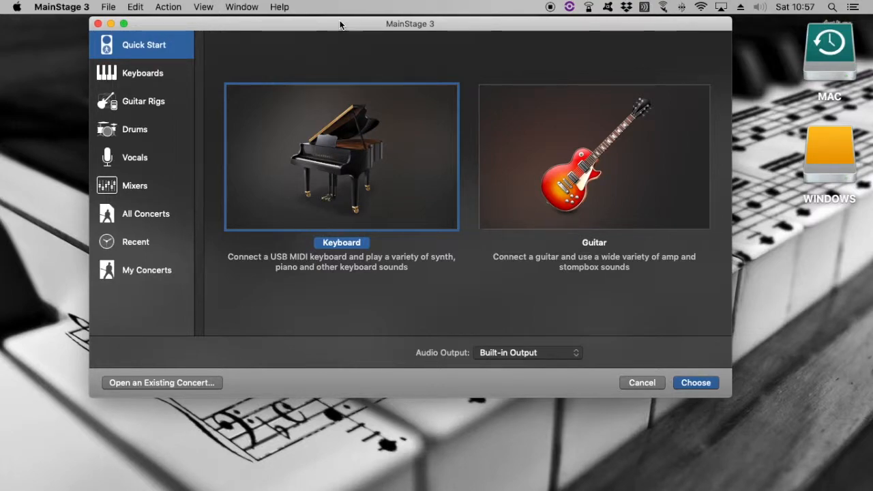
mouse_move(278, 22)
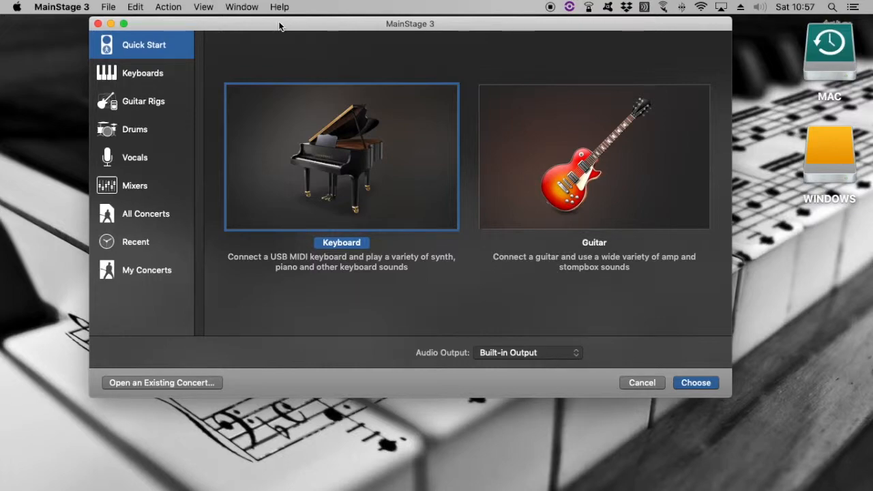
mouse_move(396, 143)
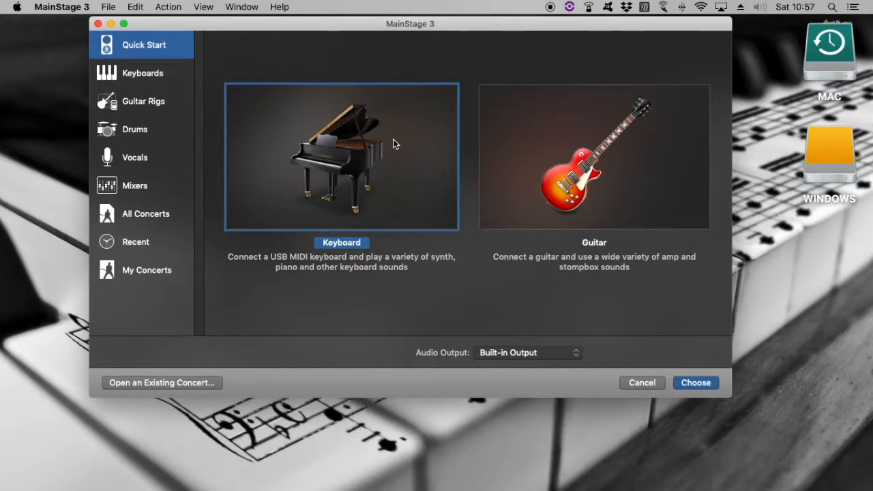
mouse_move(668, 357)
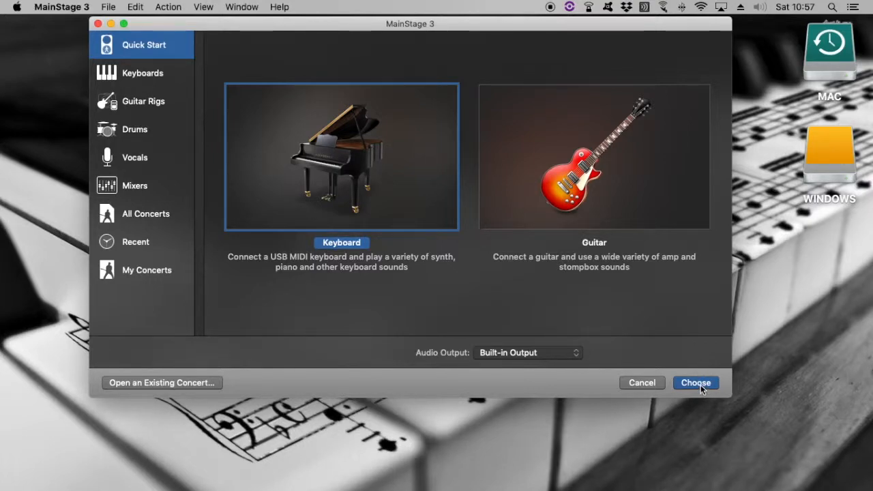
mouse_move(703, 423)
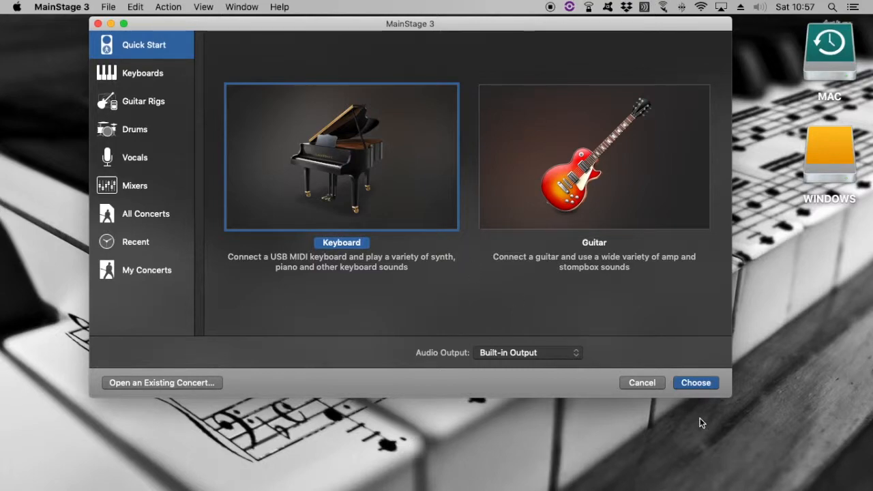
Start a Keyboard-template concert and select every template patch for deletion.
click(641, 383)
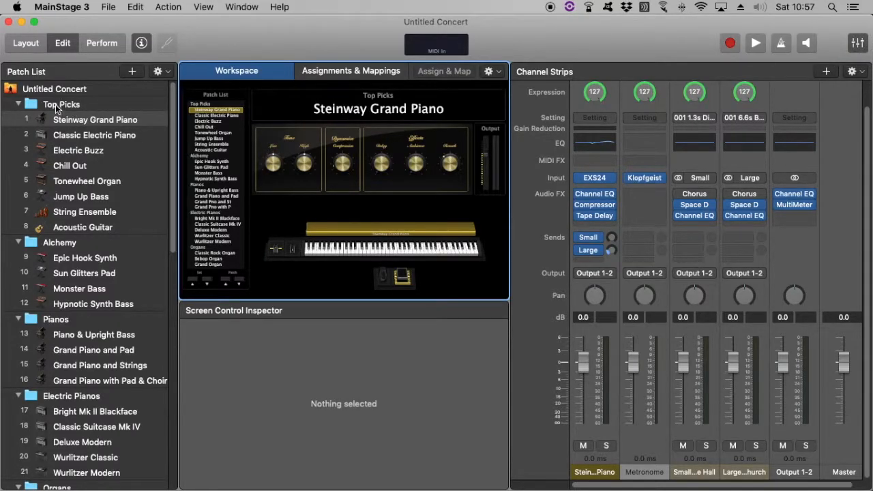
click(61, 103)
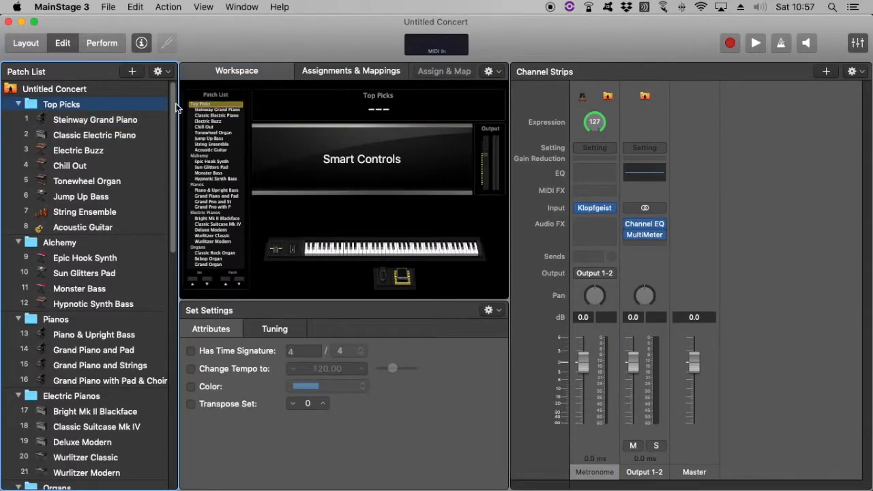
scroll(down, 3)
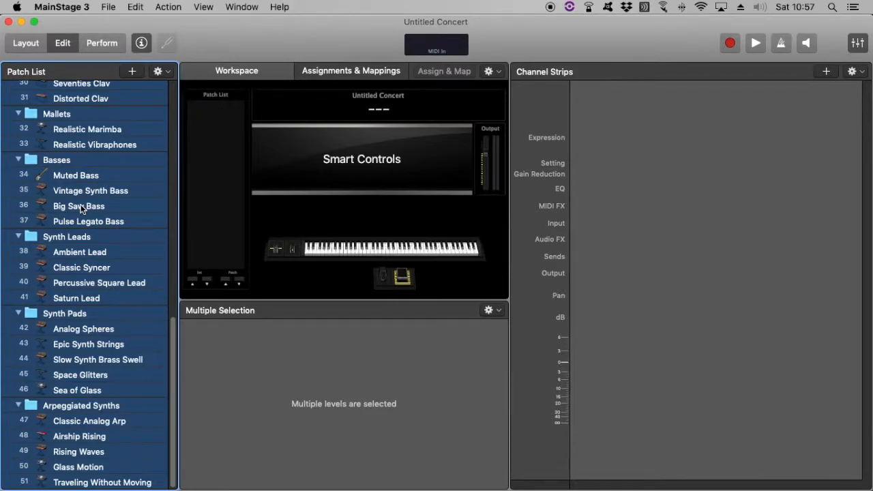
click(69, 96)
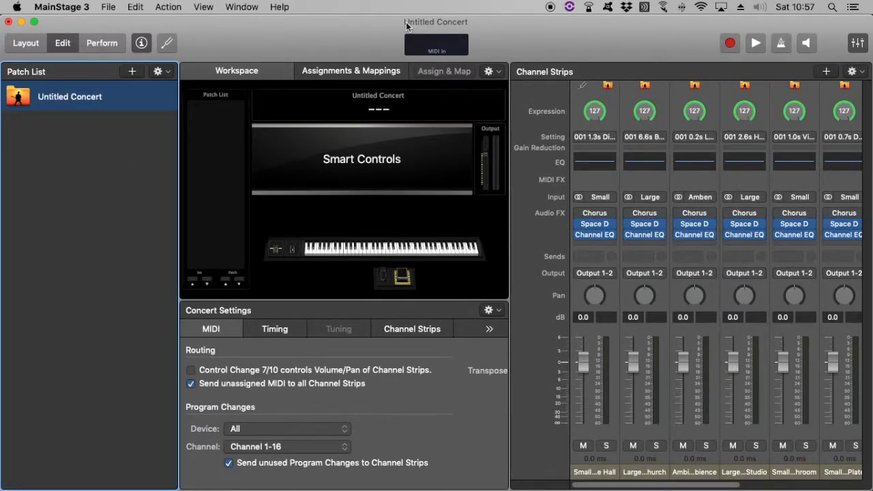
Save the emptied concert to the Desktop as 'Concert Template'.
click(108, 6)
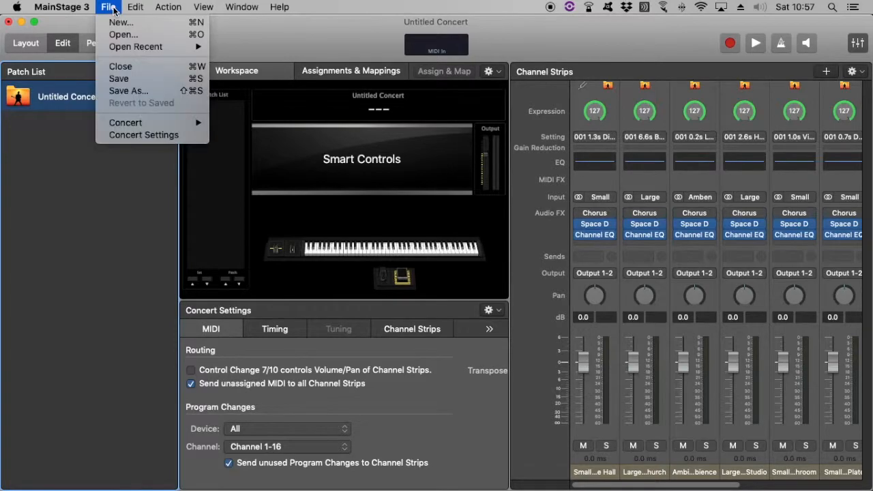
mouse_move(128, 90)
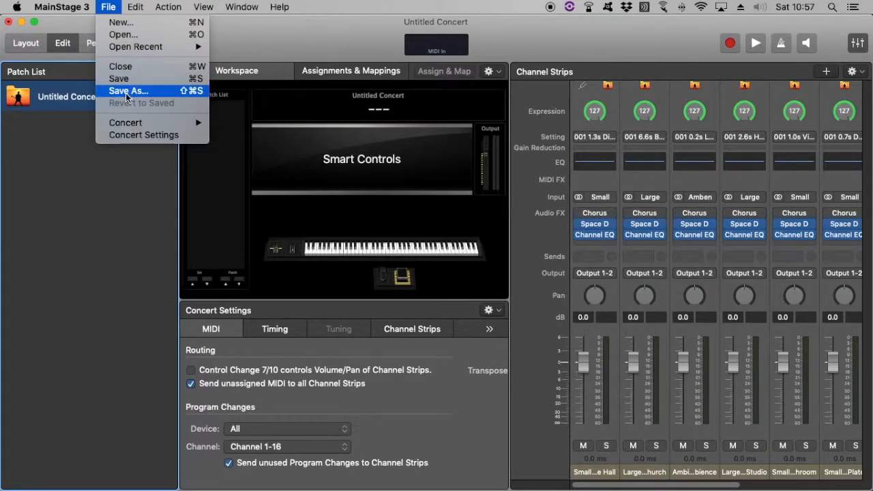
click(128, 91)
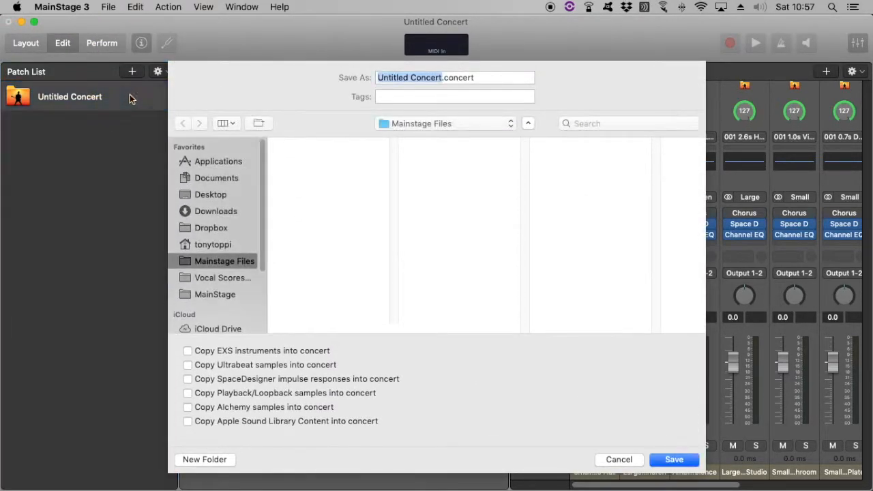
click(210, 194)
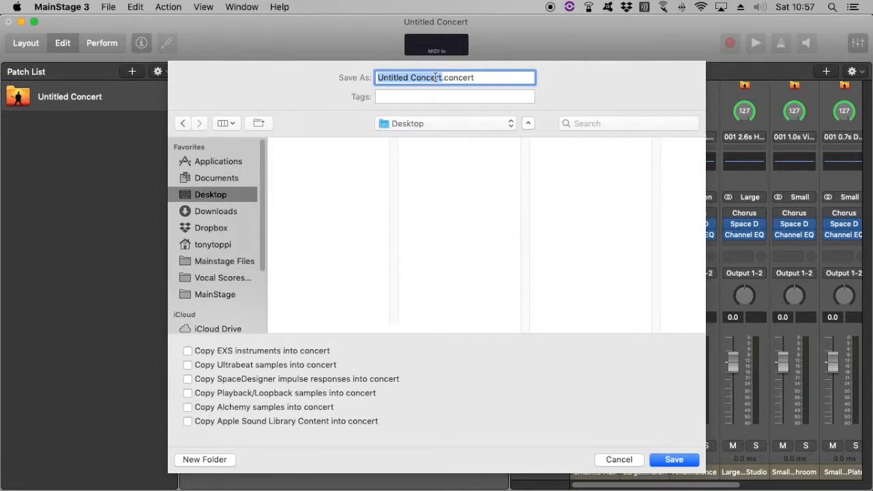
text(Concert 1)
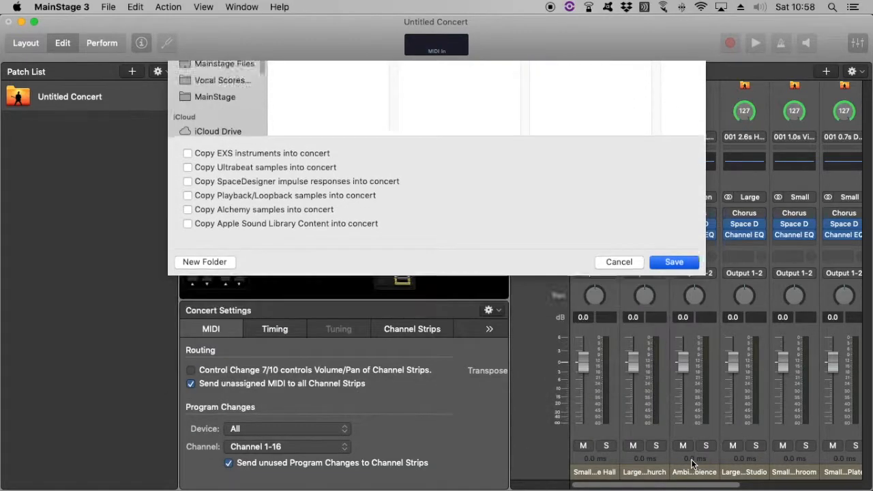
click(673, 262)
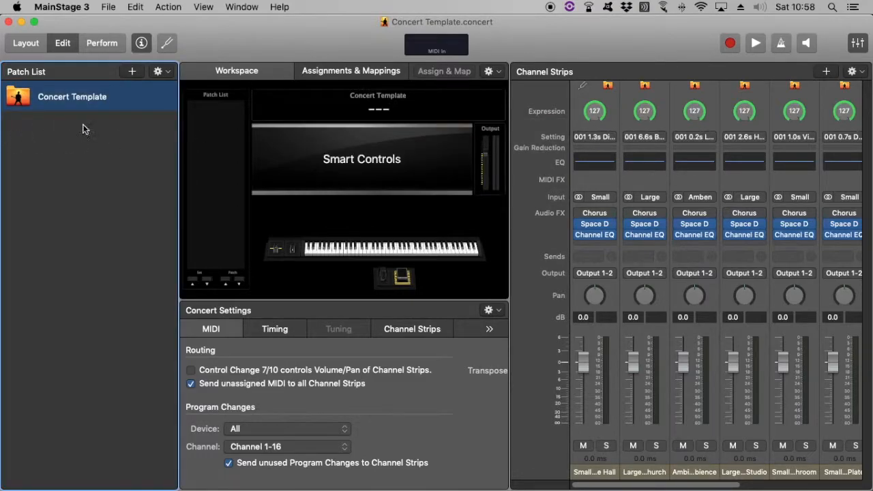
mouse_move(621, 129)
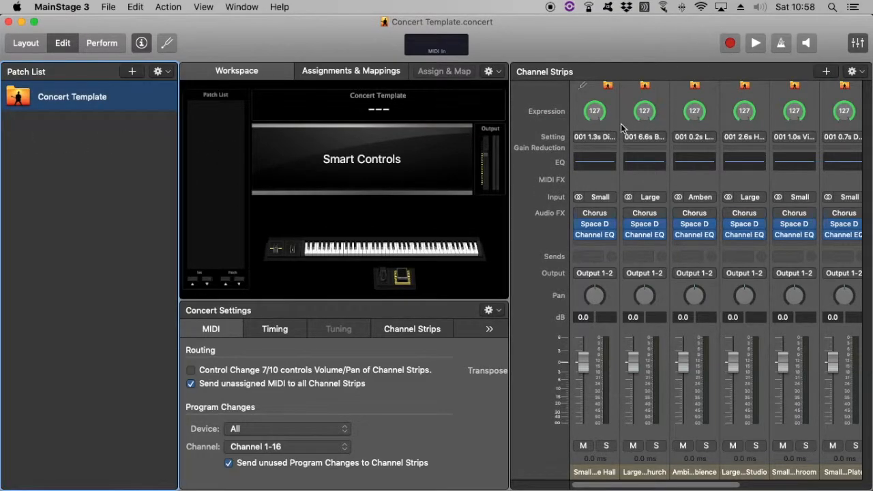
mouse_move(636, 106)
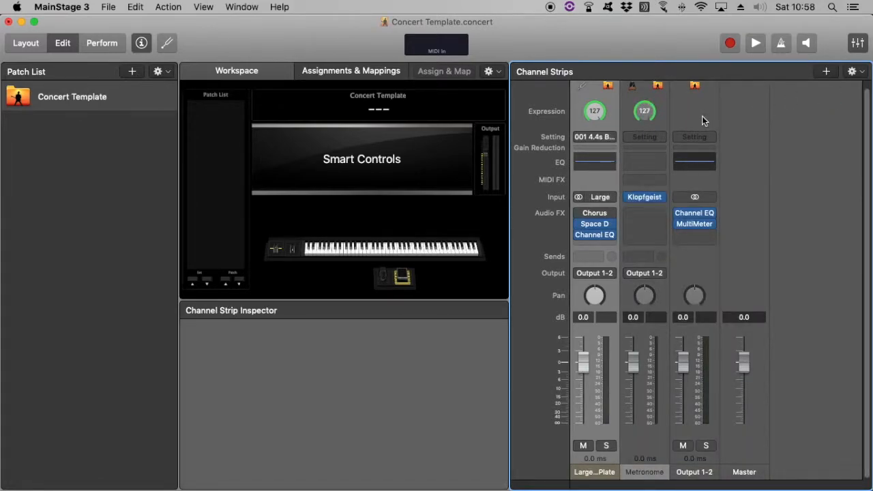
mouse_move(654, 106)
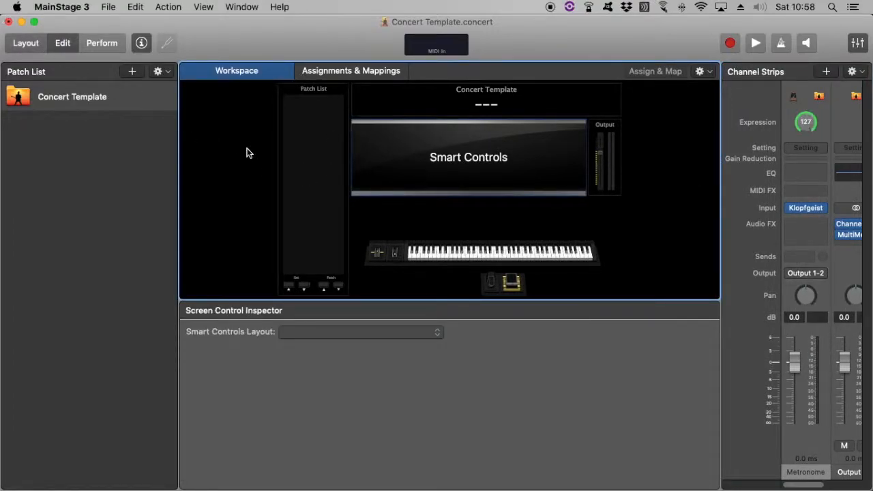
In Layout mode, remove the Smart Controls panel and select the new 127 parameter text.
click(26, 42)
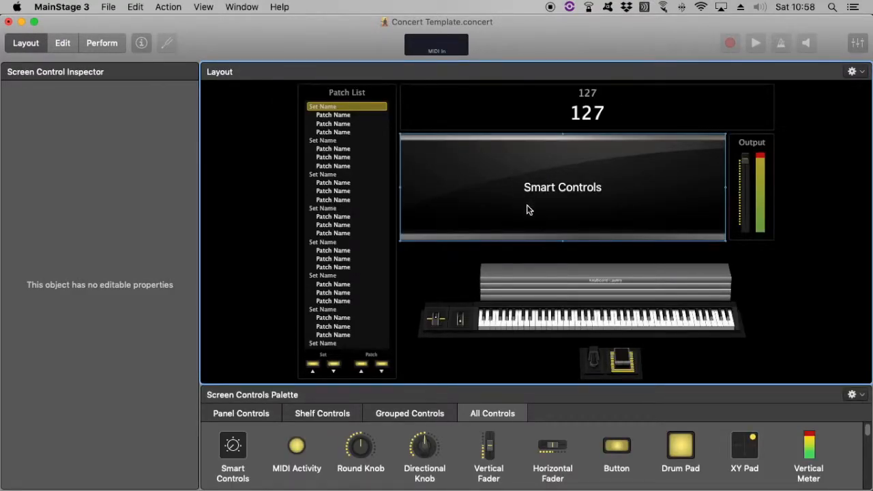
click(520, 199)
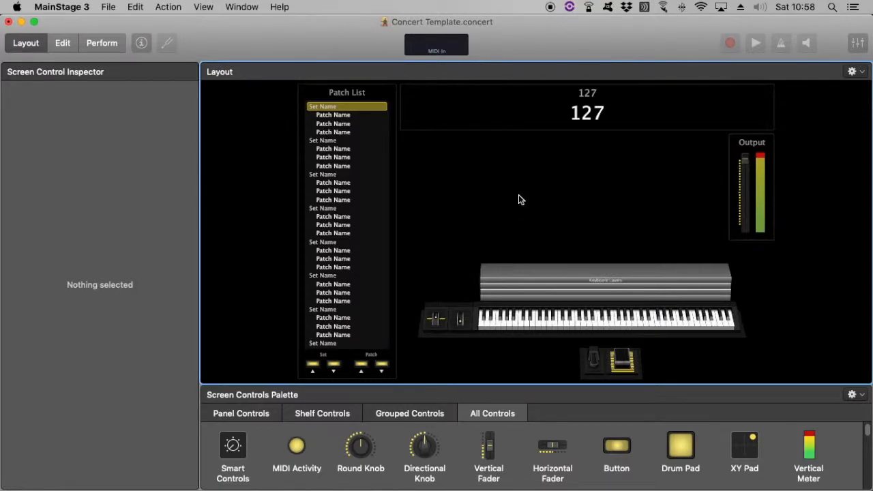
mouse_move(542, 163)
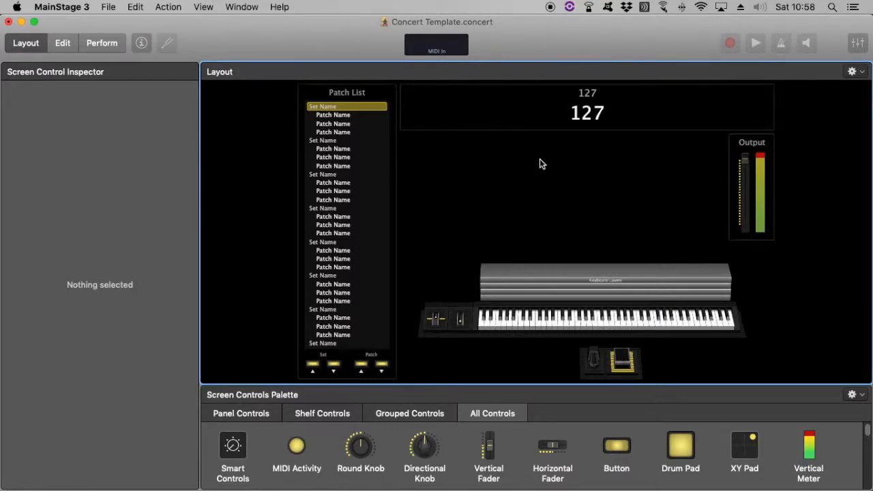
click(587, 94)
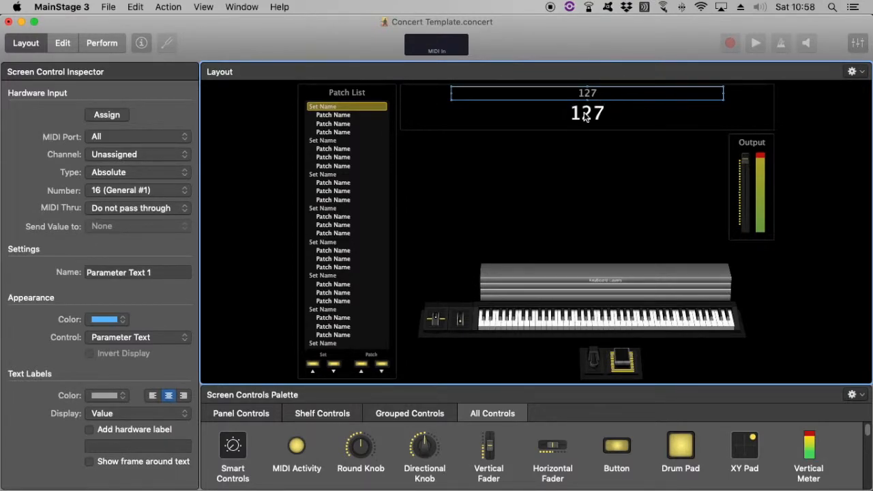
click(587, 112)
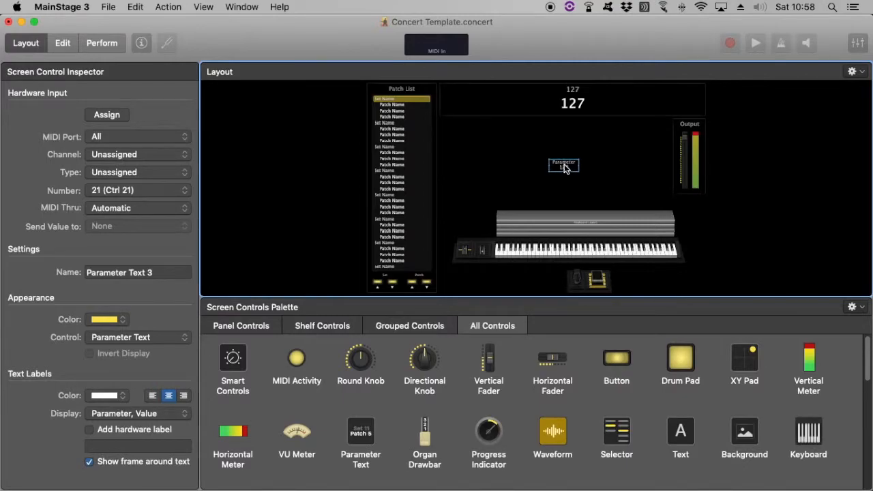
Centre Parameter Text 3 and set its text label display to Value only.
drag(564, 165, 573, 157)
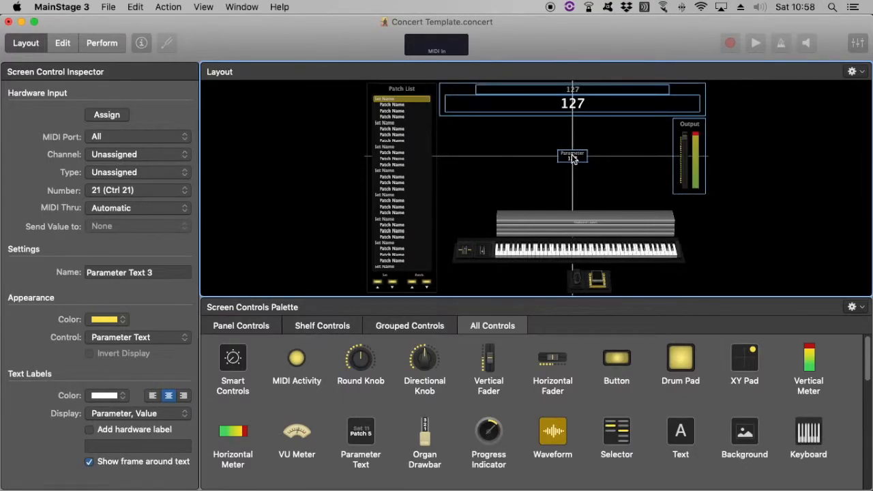
click(138, 414)
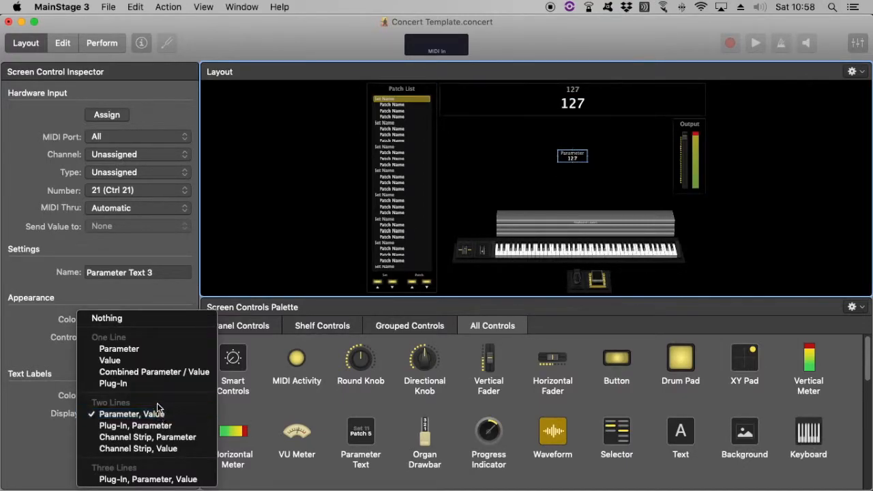
mouse_move(153, 372)
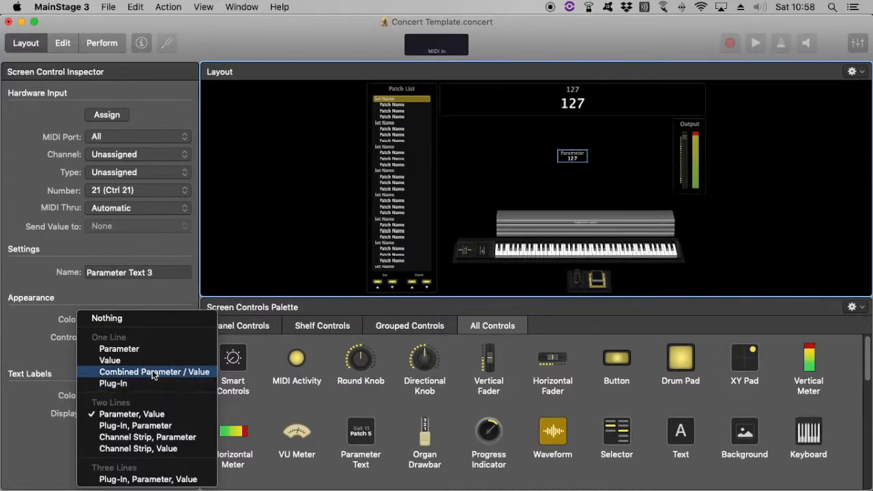
mouse_move(118, 349)
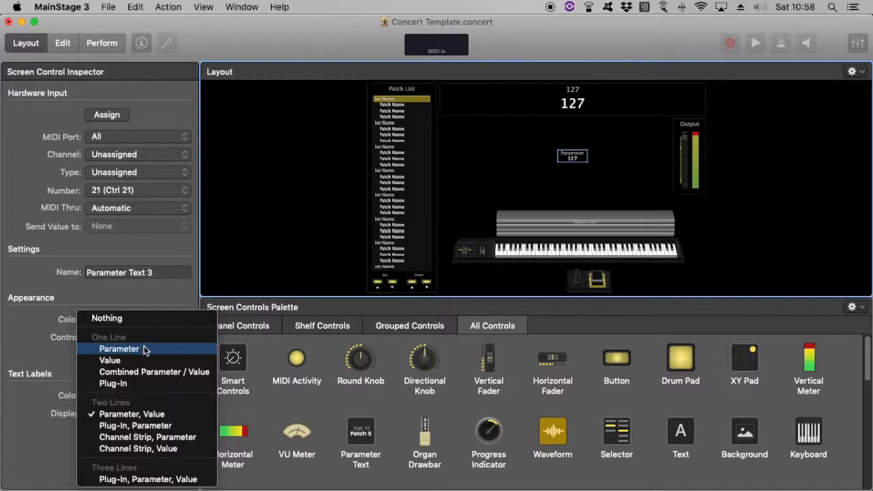
click(119, 348)
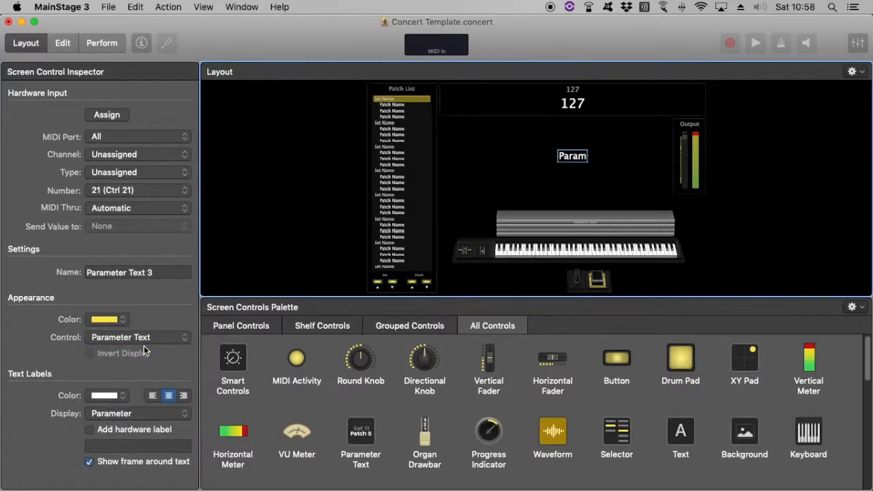
click(139, 337)
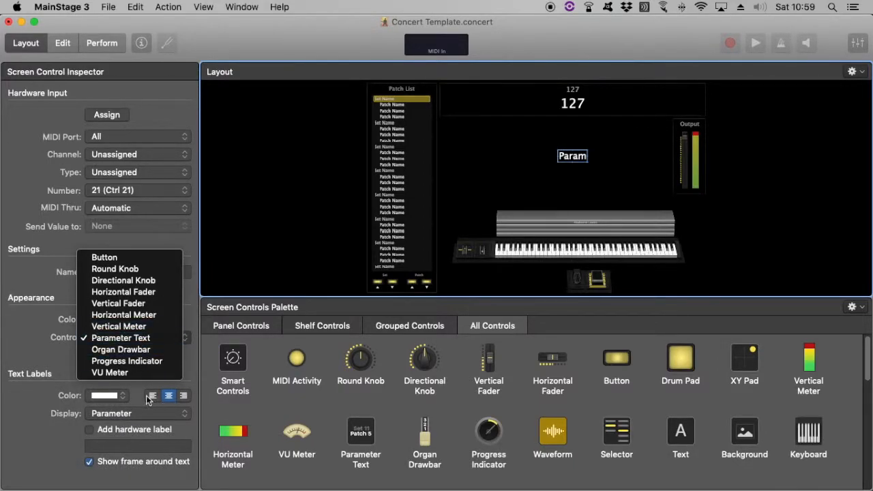
mouse_move(56, 362)
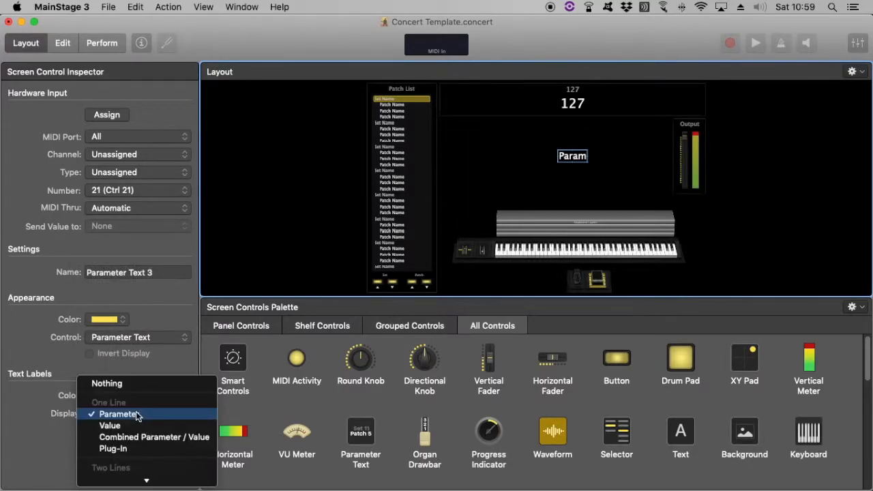
click(109, 425)
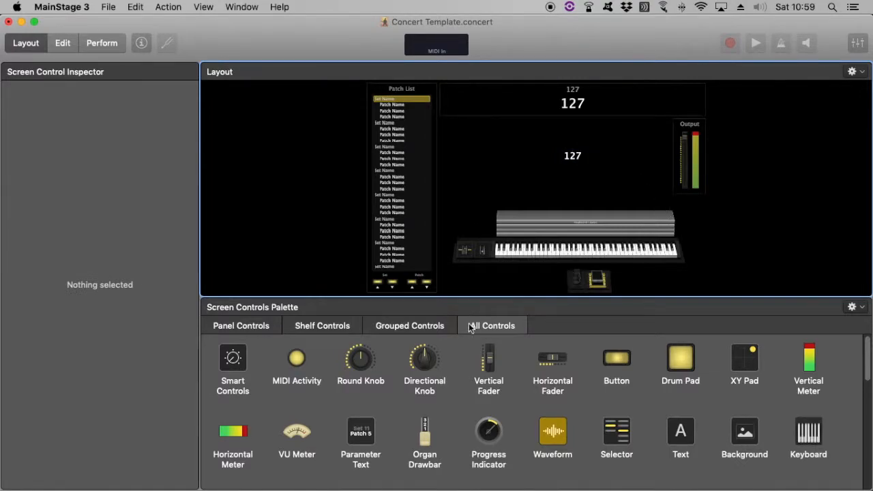
Enlarge the layout pane and select the Expression pedal, showing controller 11 settings.
drag(502, 301, 501, 377)
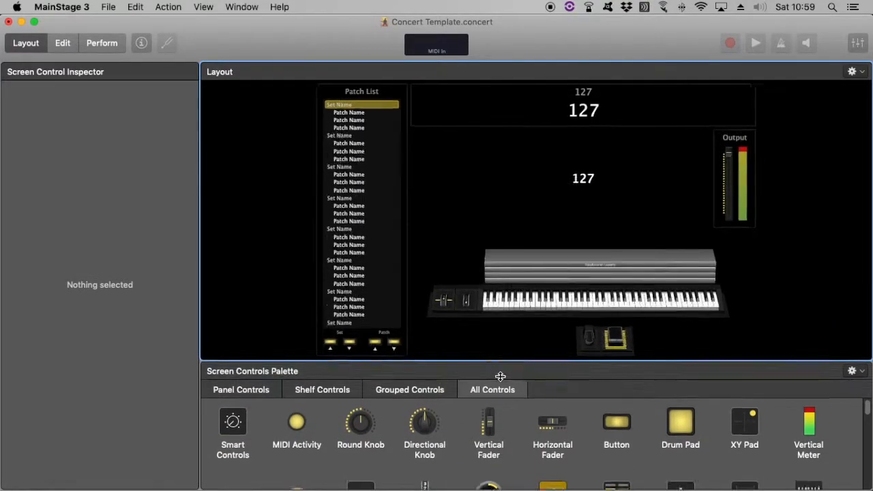
drag(500, 376, 500, 395)
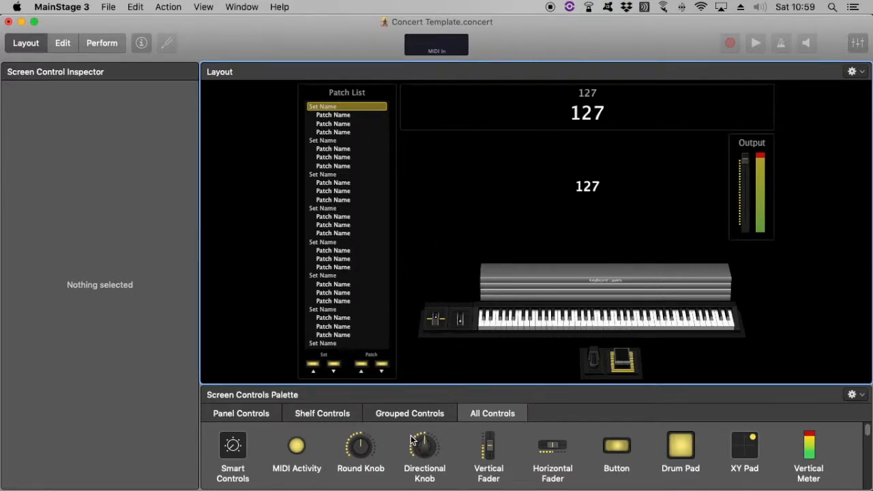
click(621, 361)
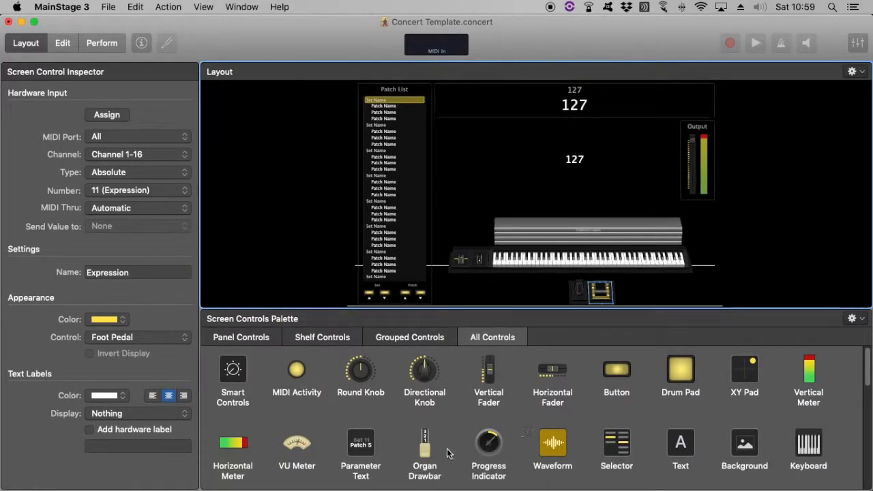
mouse_move(572, 452)
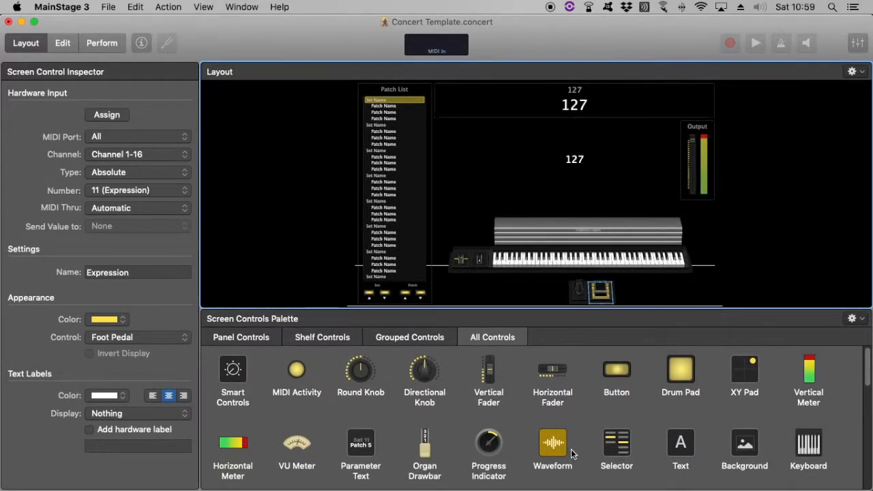
Place Foot Switch 1 beside the expression pedal under the keyboard.
scroll(down, 3)
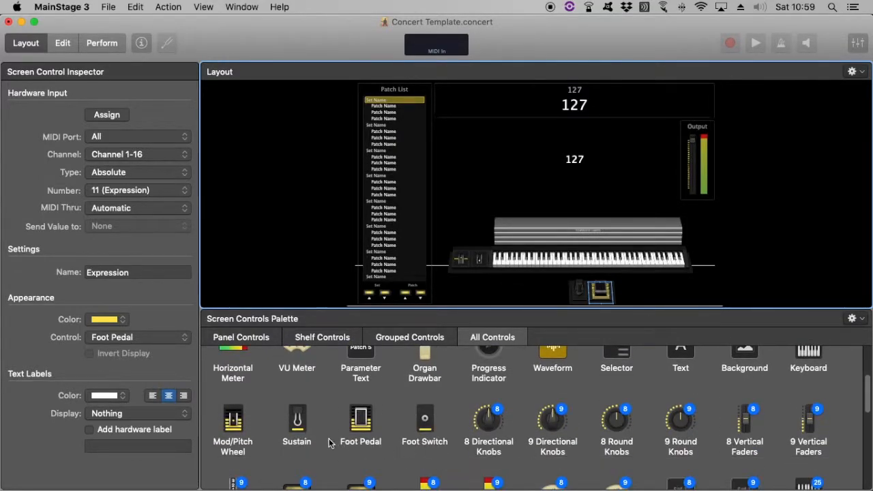
click(559, 290)
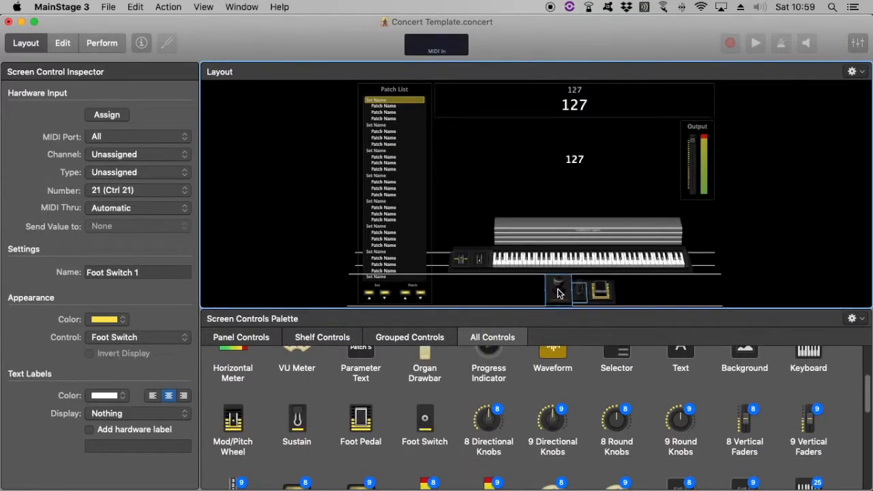
click(554, 291)
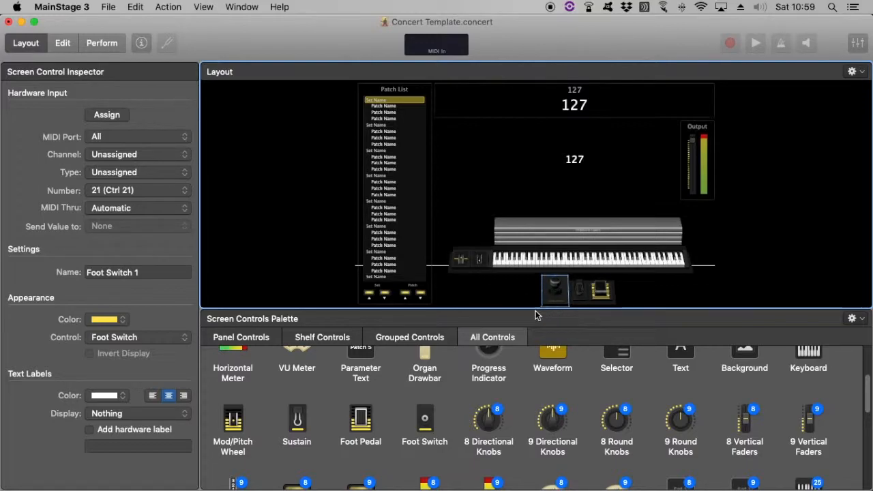
mouse_move(541, 309)
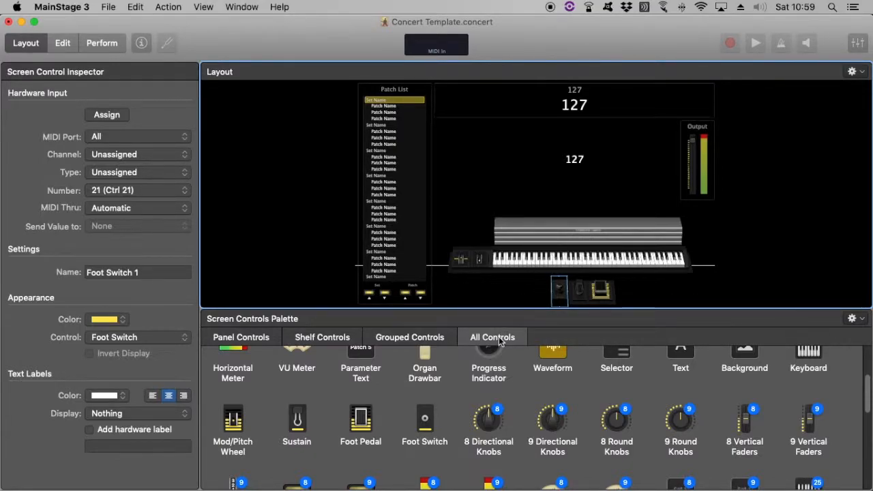
mouse_move(474, 308)
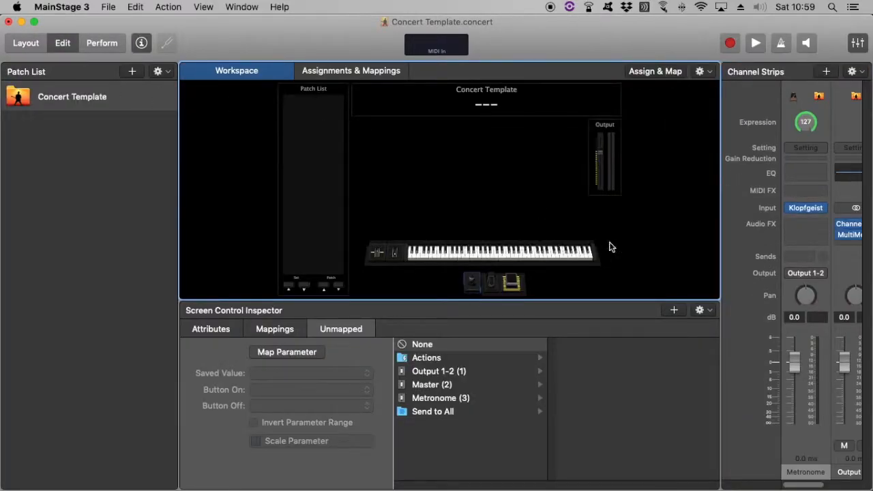
mouse_move(195, 44)
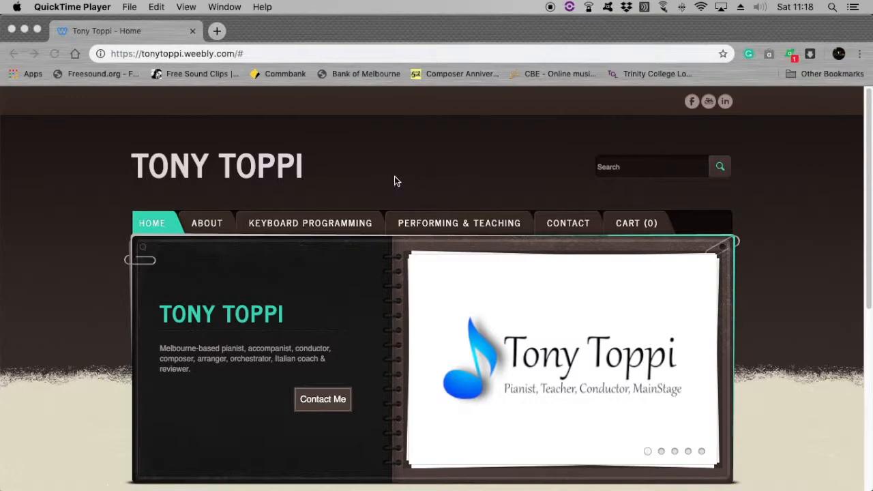
mouse_move(164, 58)
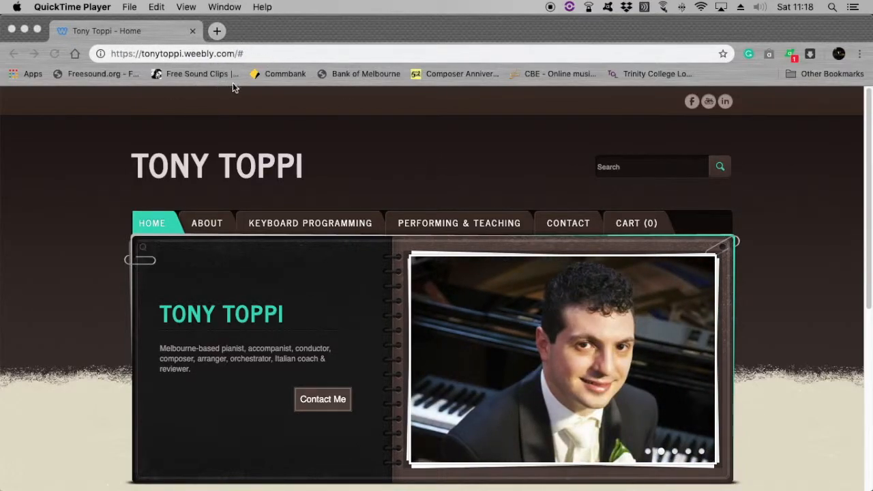
Open Tony Toppi's Keyboard Programming page and scroll through the musicals' concert files.
click(310, 223)
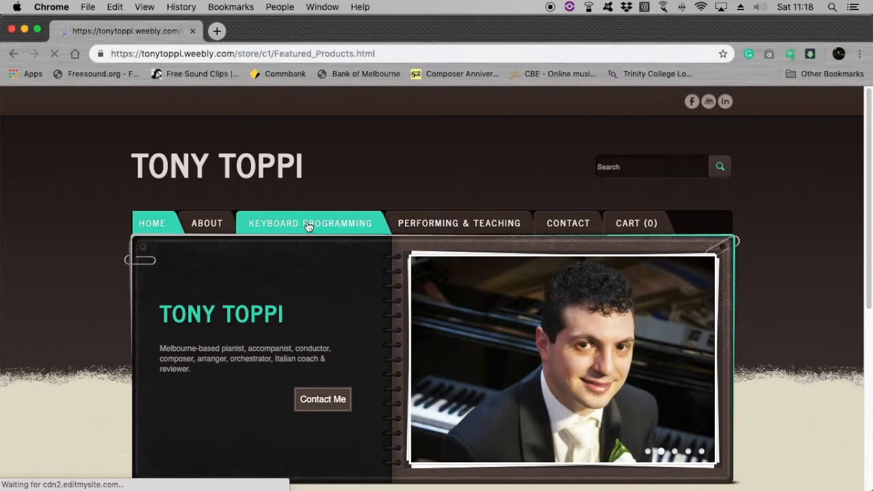
click(310, 223)
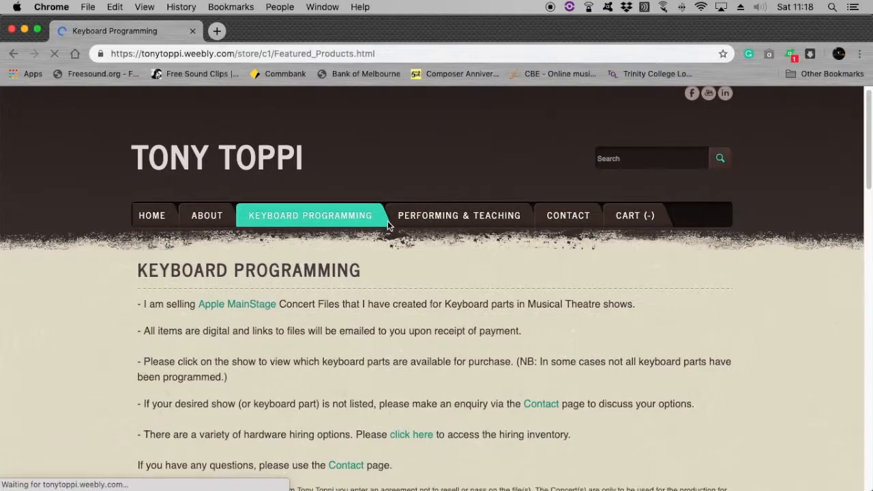
scroll(down, 3)
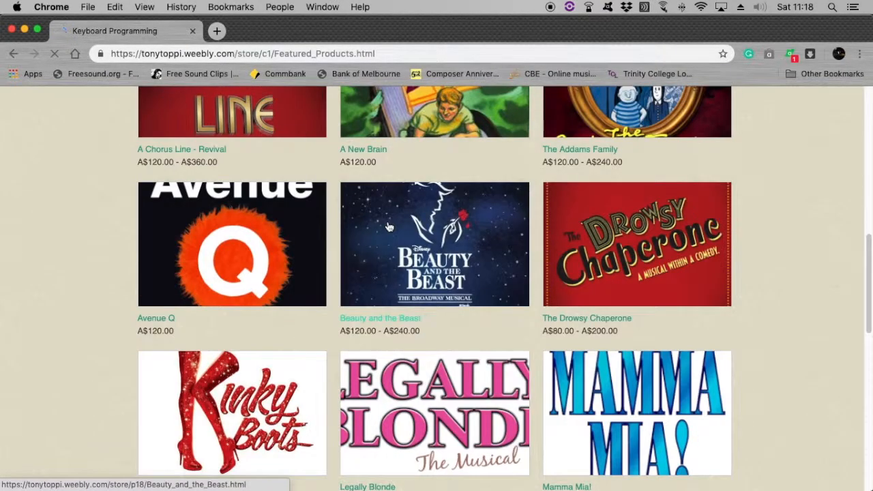
scroll(down, 3)
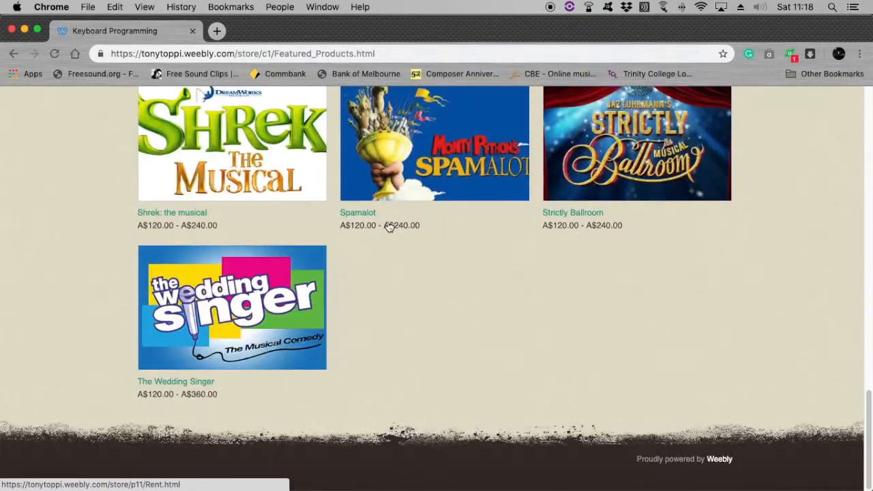
scroll(up, 3)
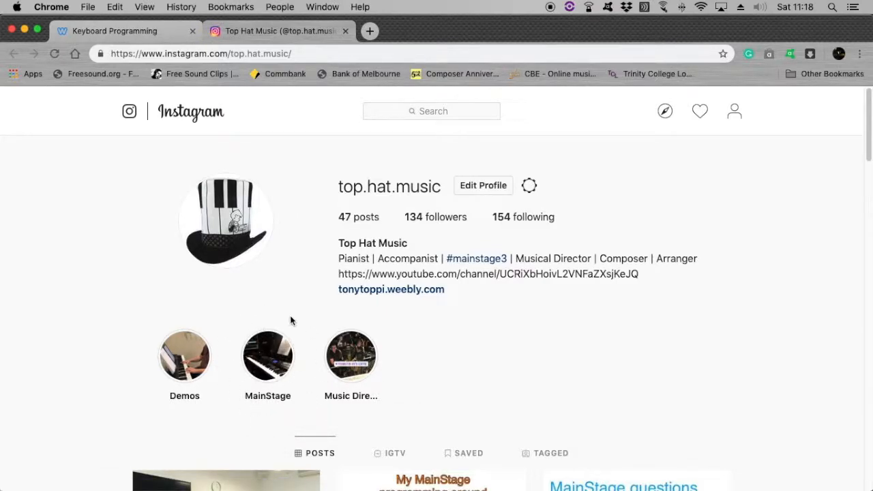
mouse_move(244, 337)
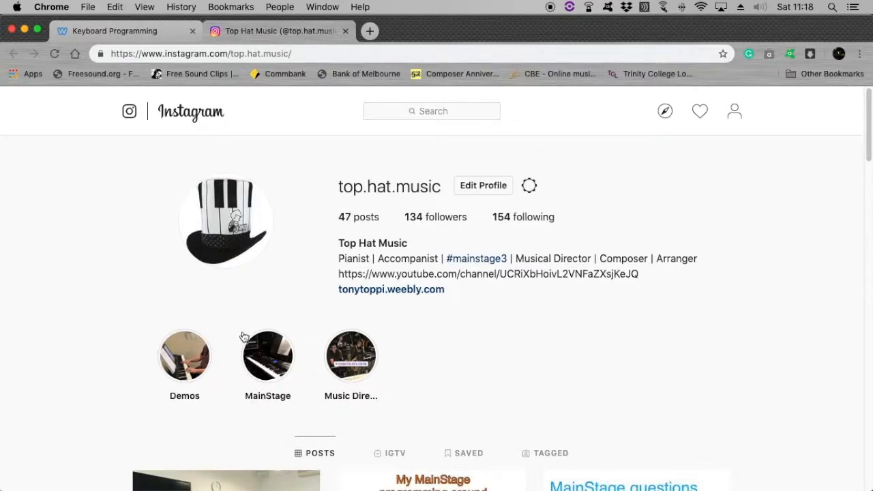